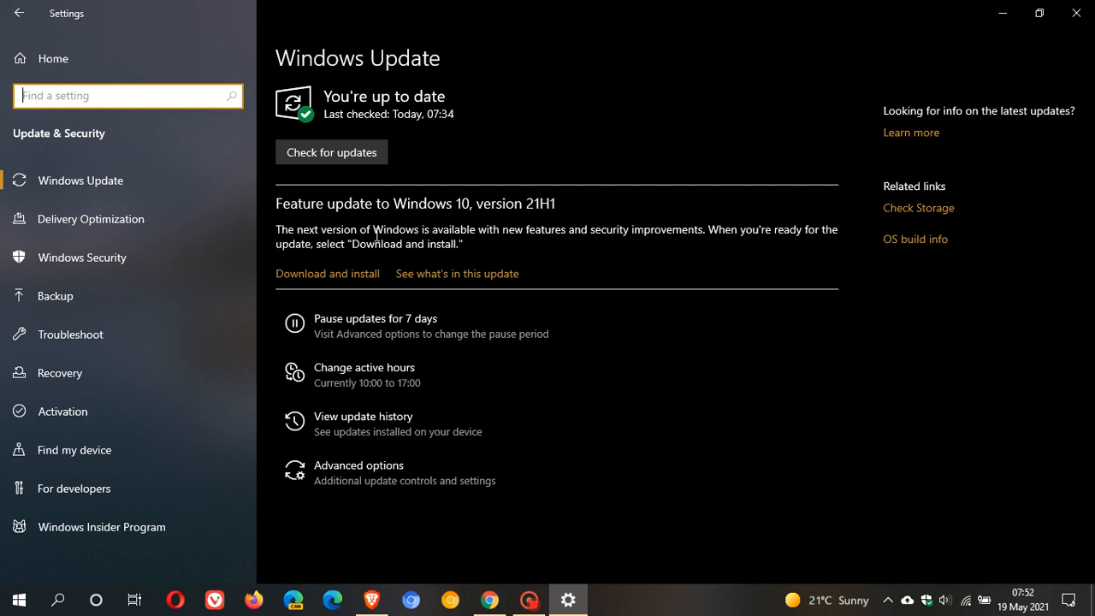
mouse_move(689, 237)
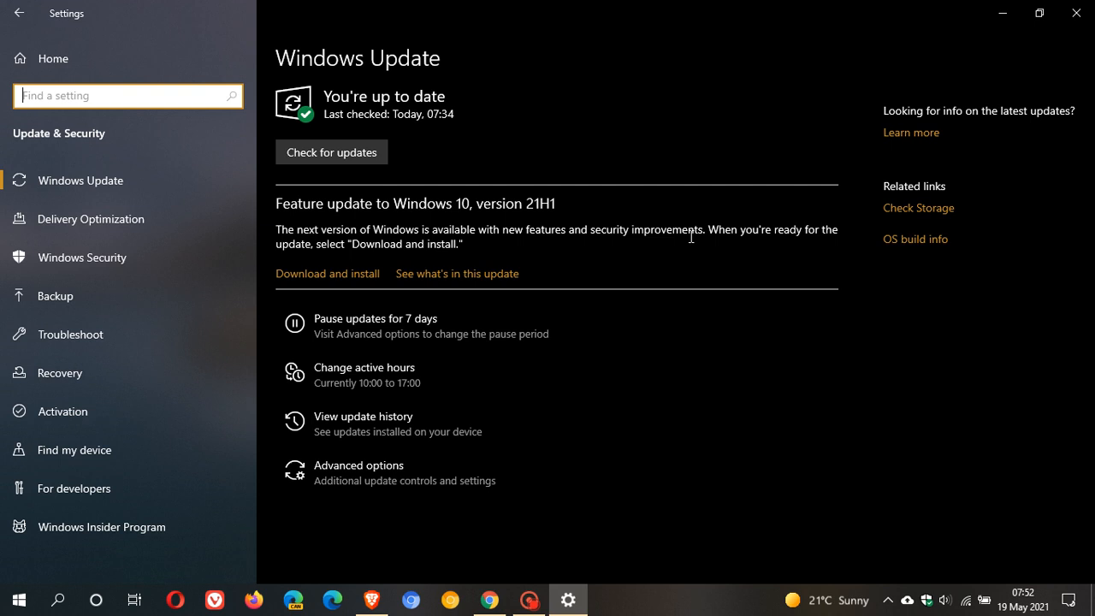
mouse_move(659, 322)
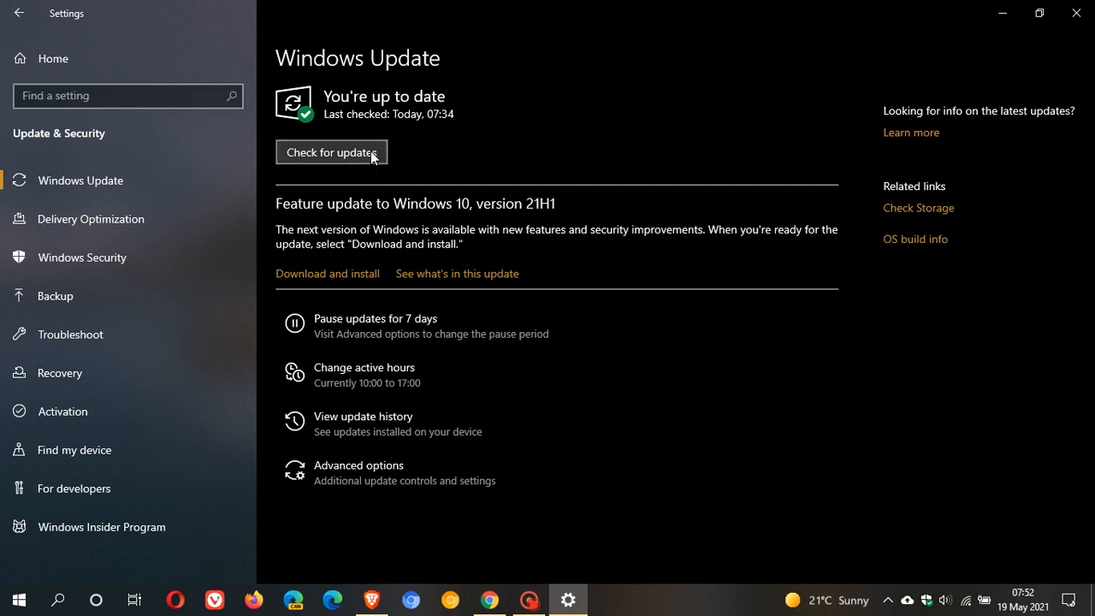
- Run a new Windows Update scan with 'Check for updates'
left_click(331, 151)
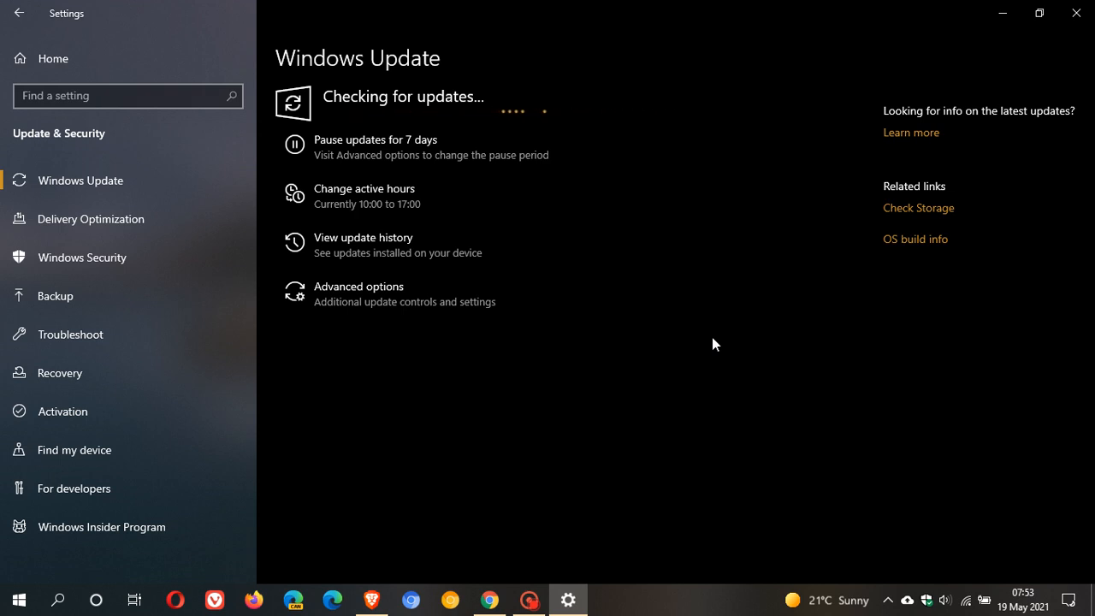
mouse_move(505, 526)
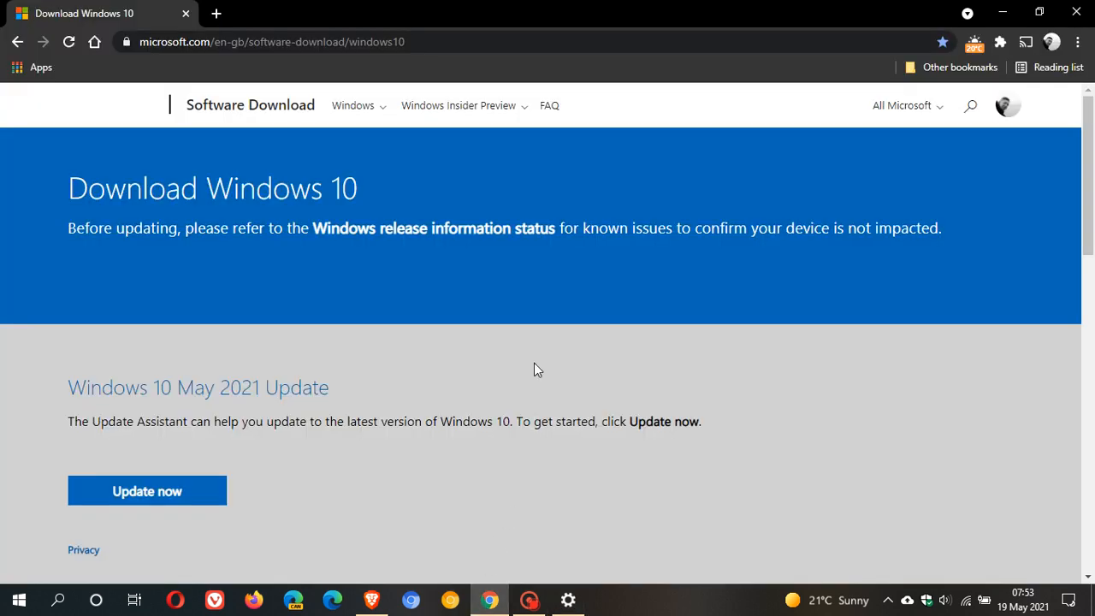
mouse_move(554, 377)
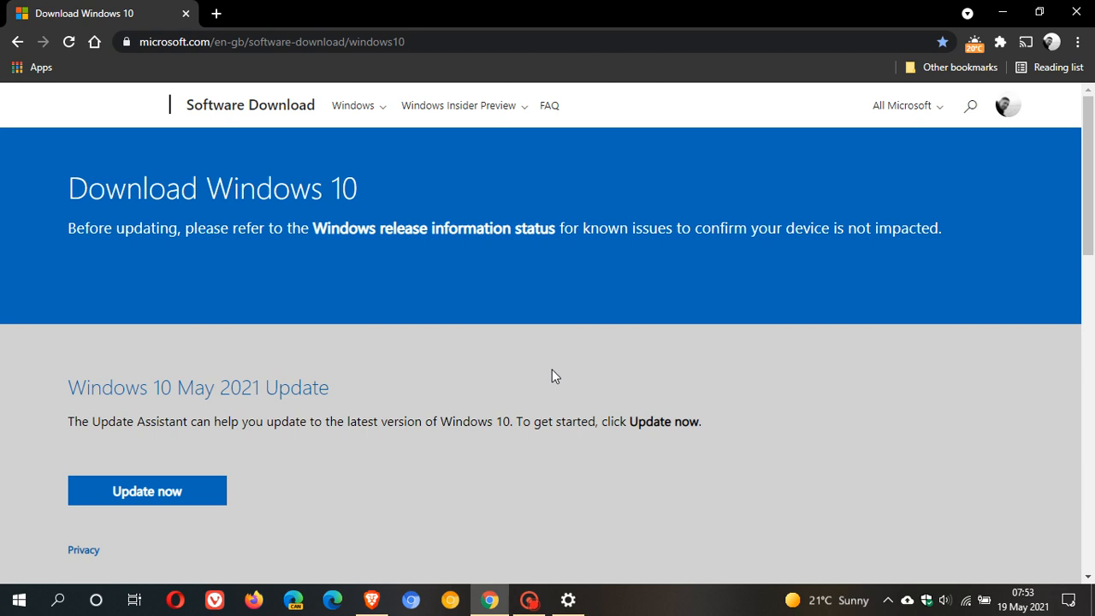
mouse_move(559, 265)
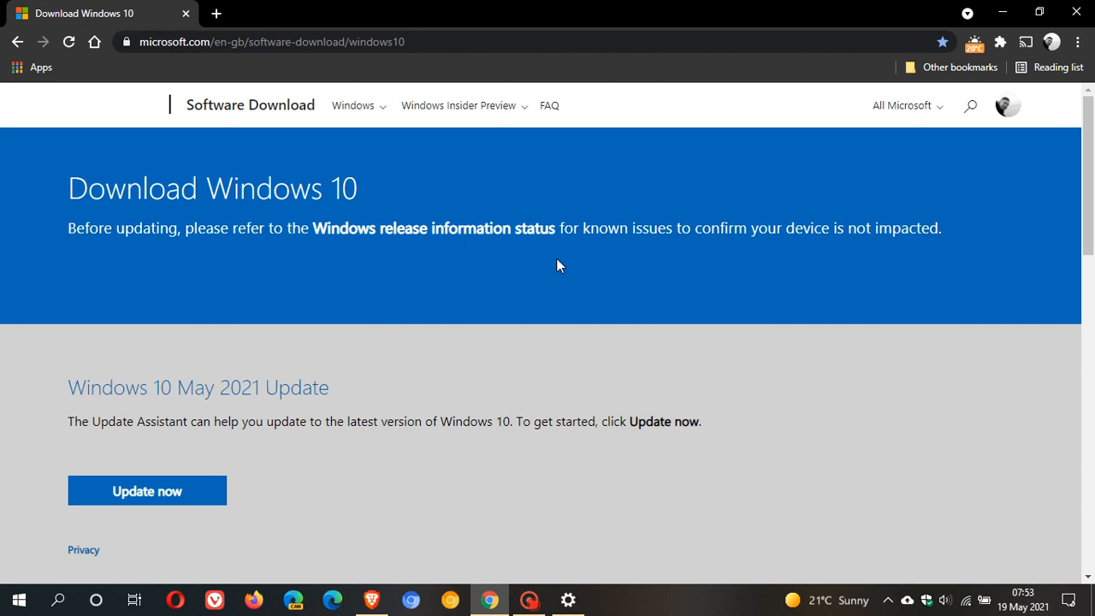
scroll("down", 3)
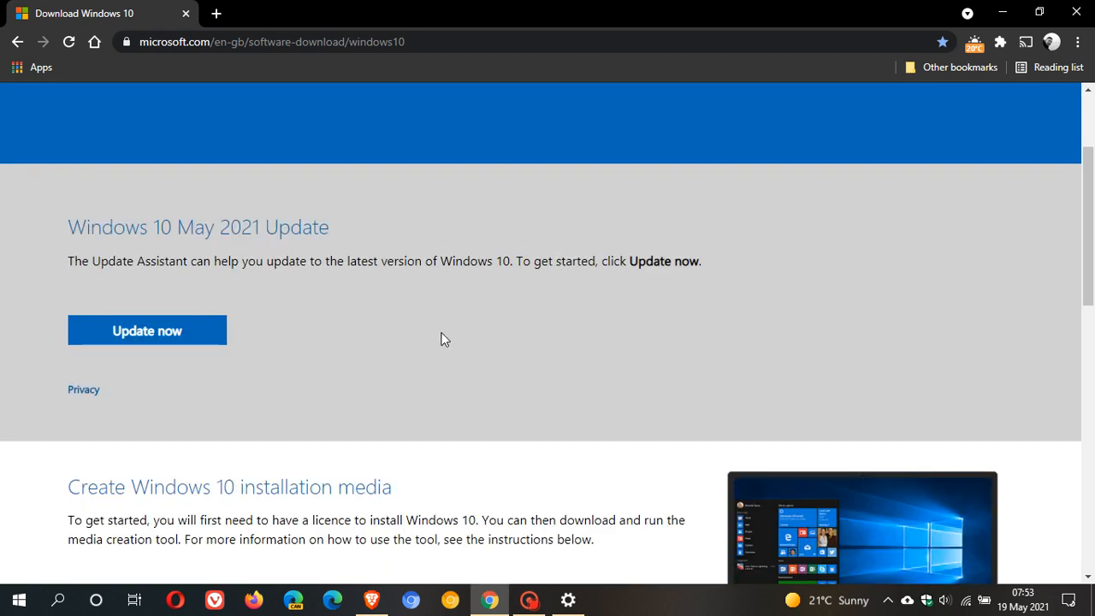
mouse_move(456, 350)
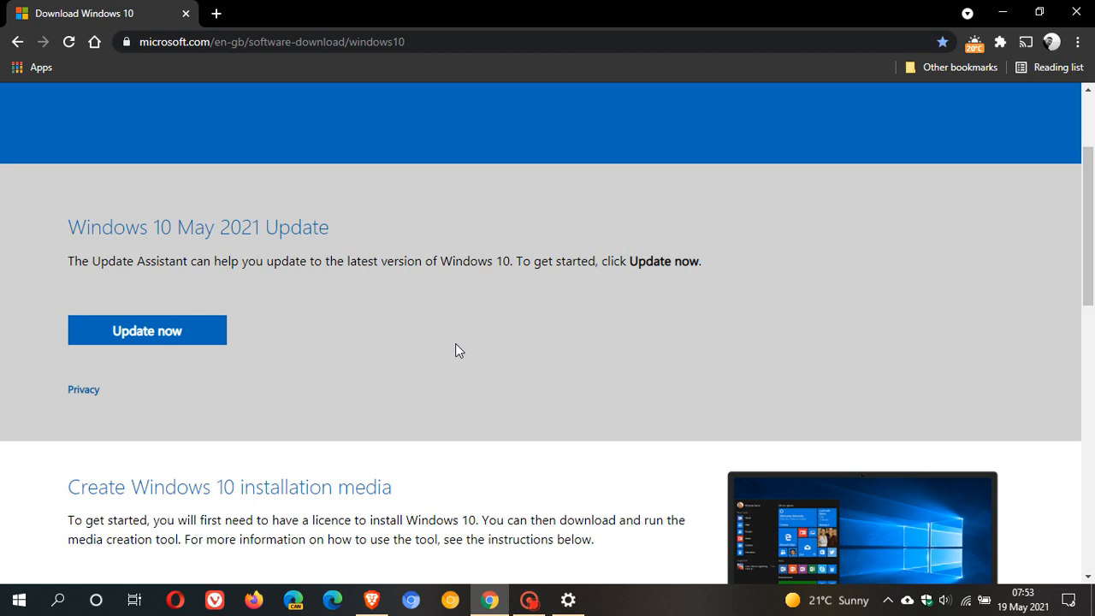
mouse_move(94, 257)
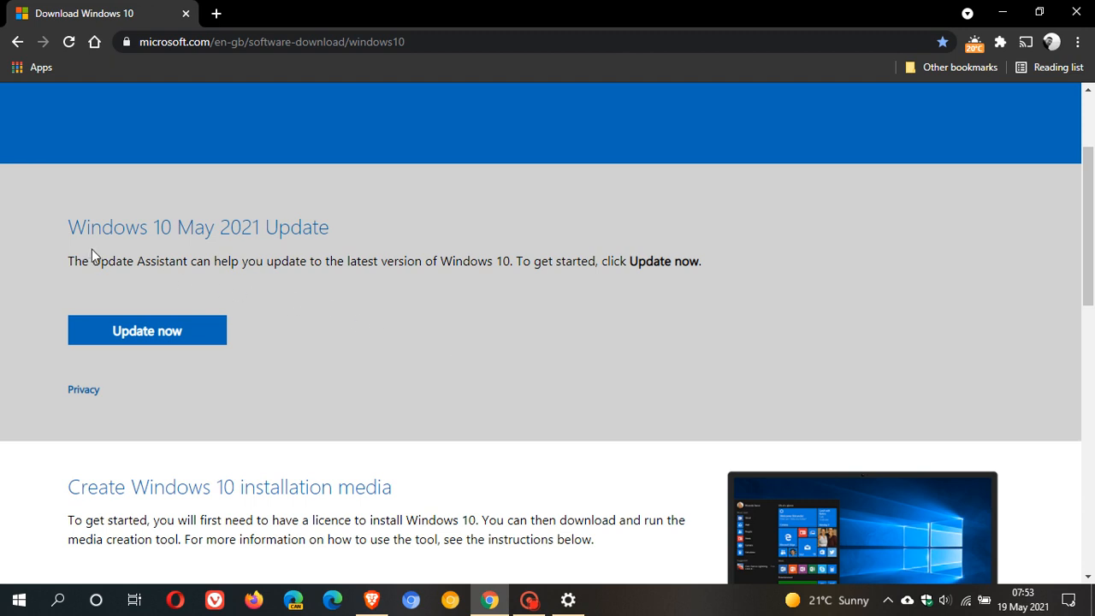
mouse_move(169, 248)
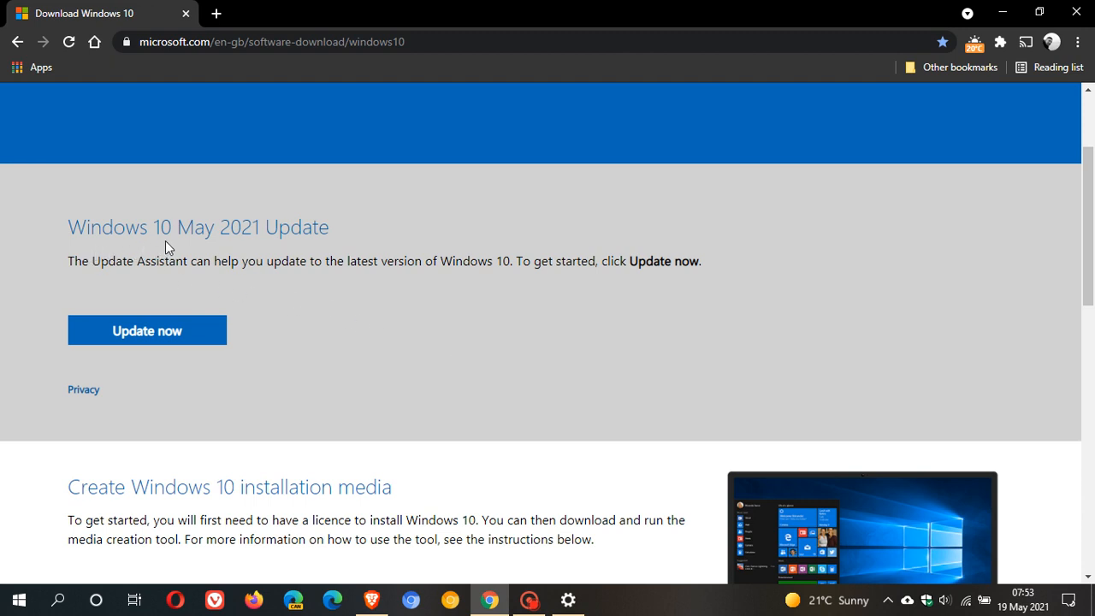
mouse_move(350, 252)
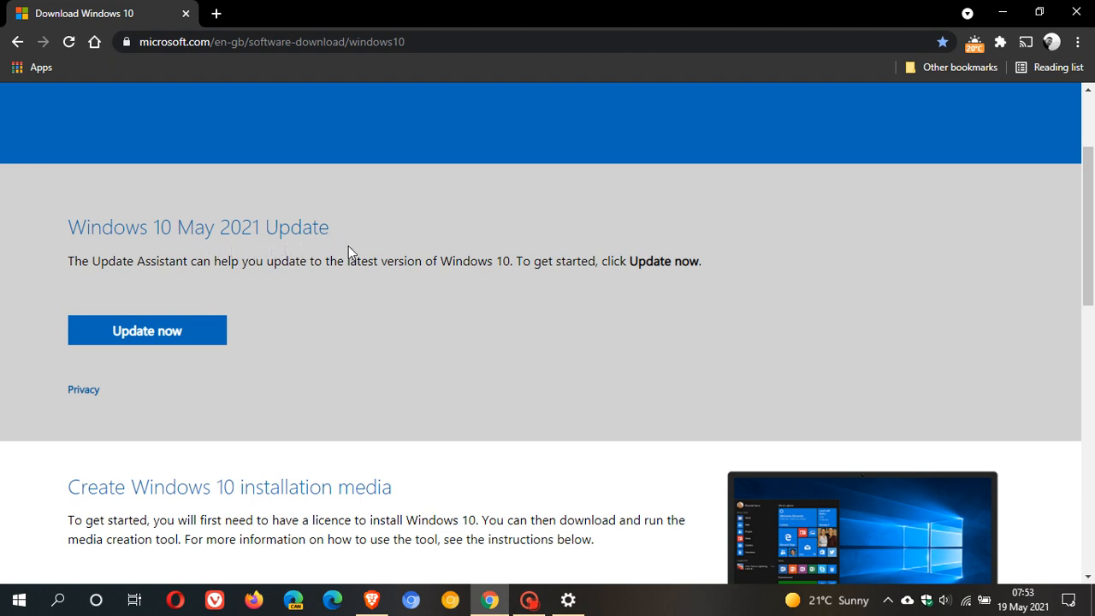
mouse_move(372, 291)
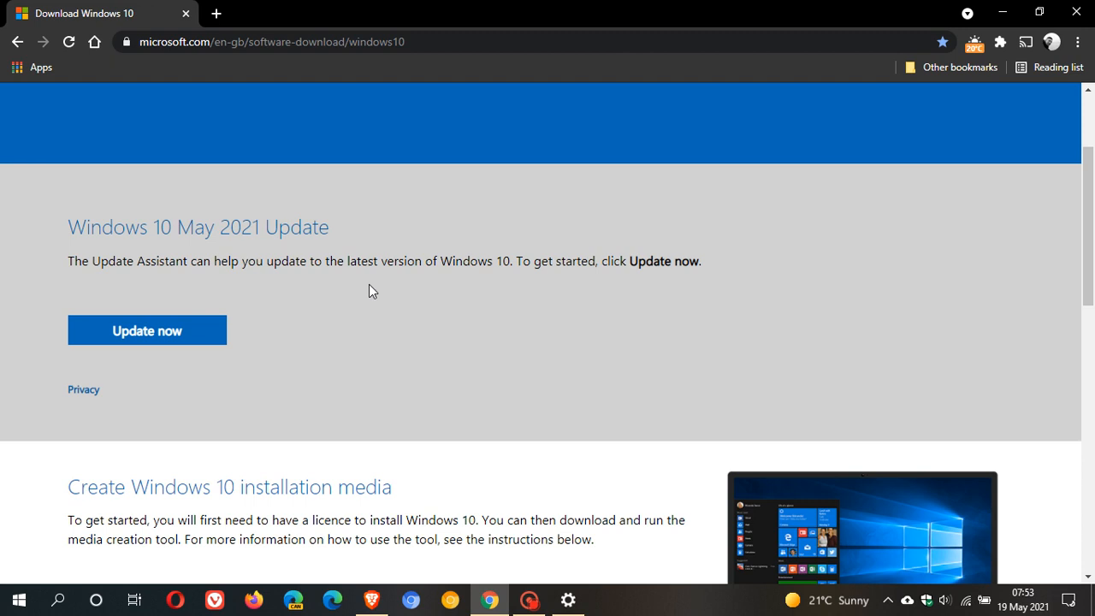
mouse_move(174, 341)
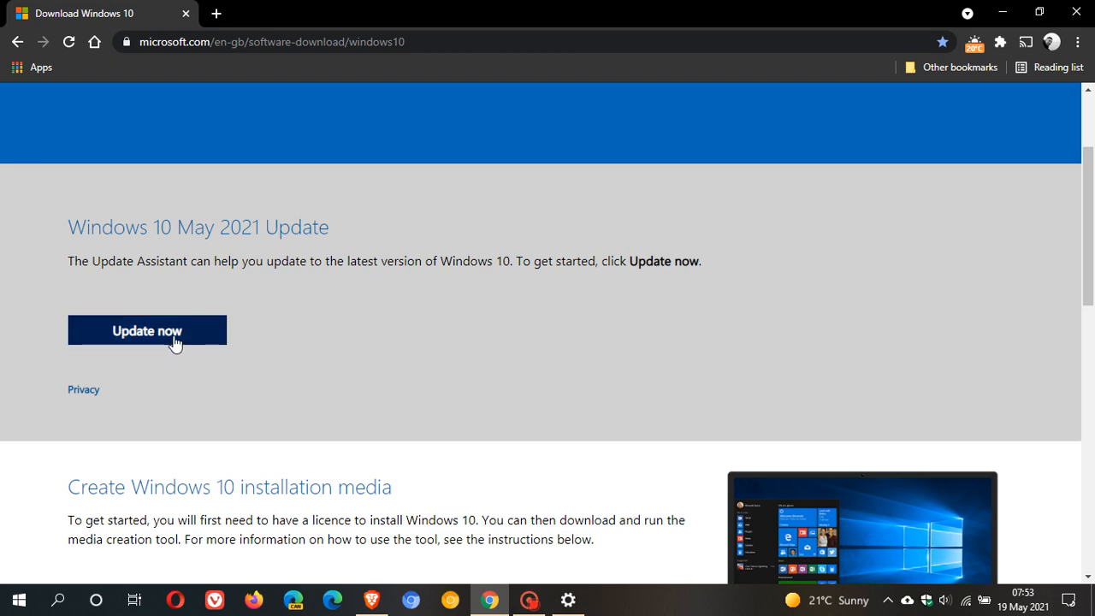
mouse_move(147, 331)
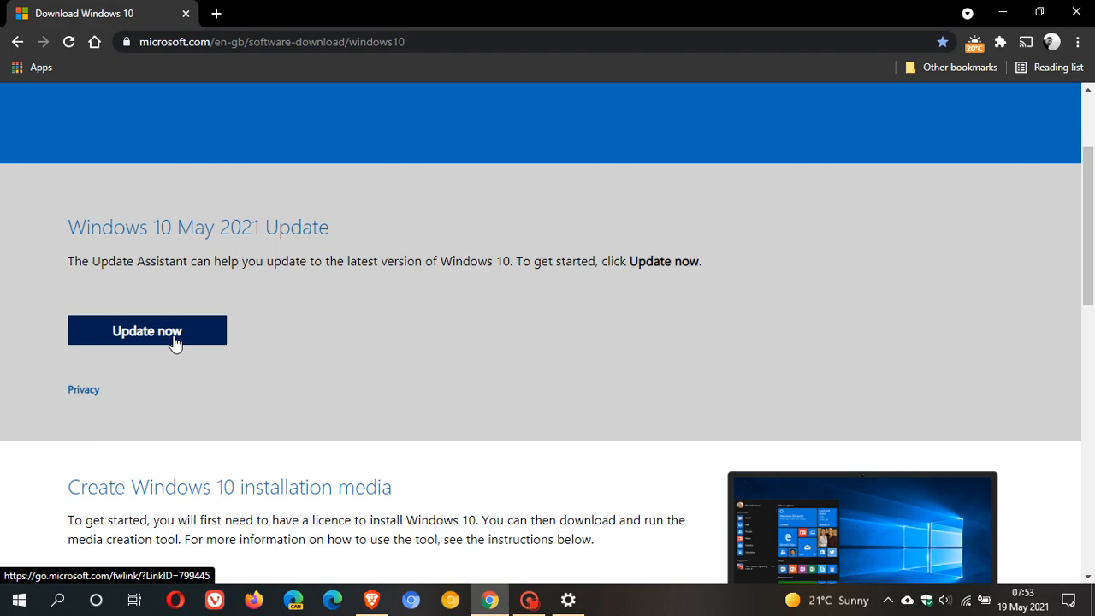
mouse_move(488, 305)
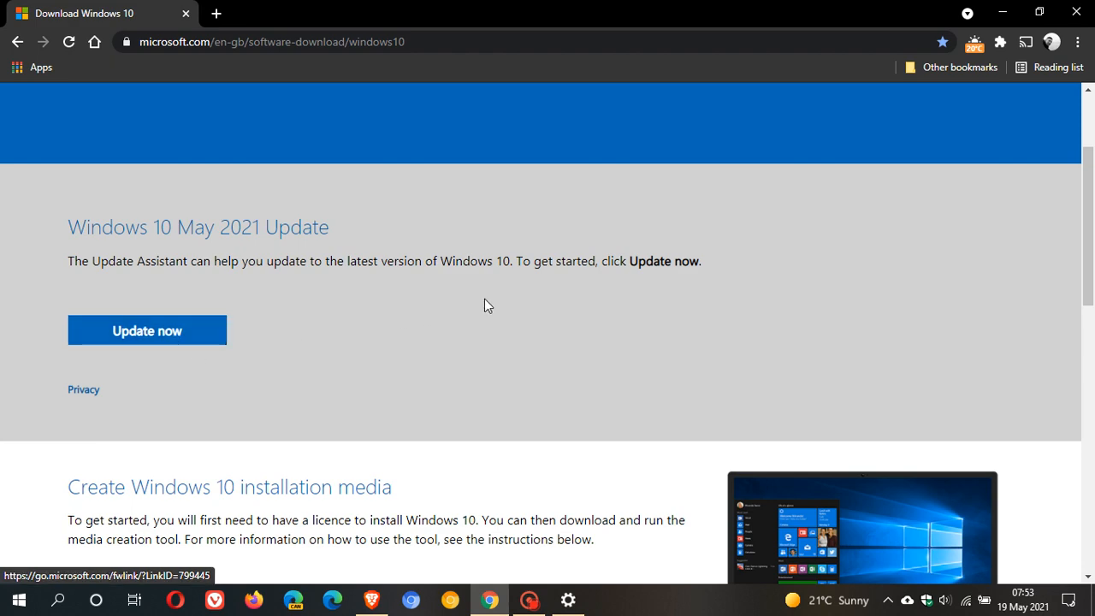
scroll("down", 3)
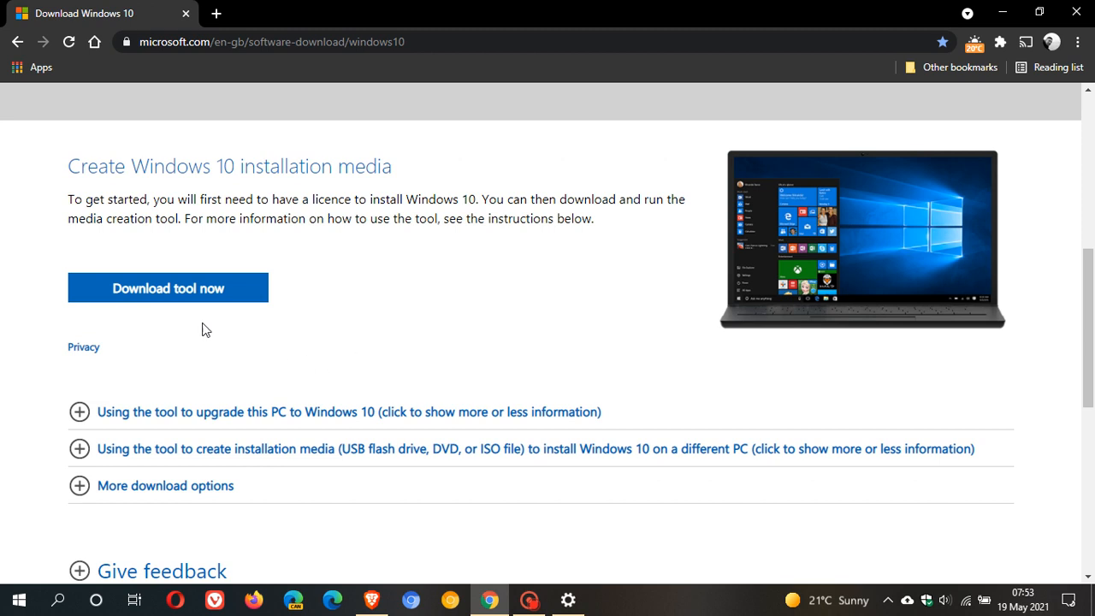
mouse_move(175, 304)
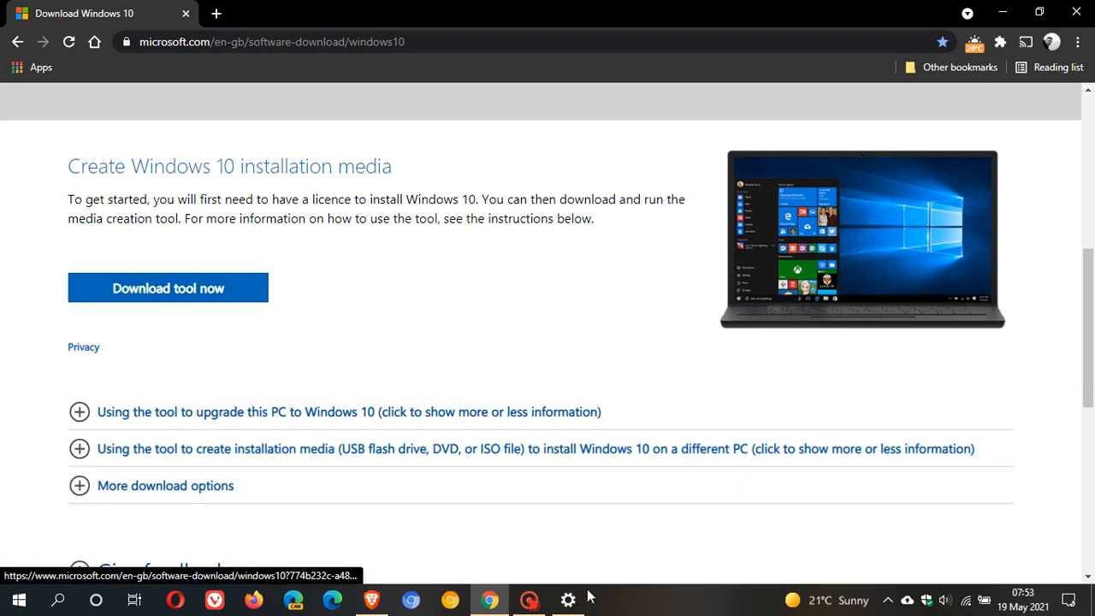
- Bring Windows Settings forward to the update page offering the 21H1 feature update
left_click(568, 599)
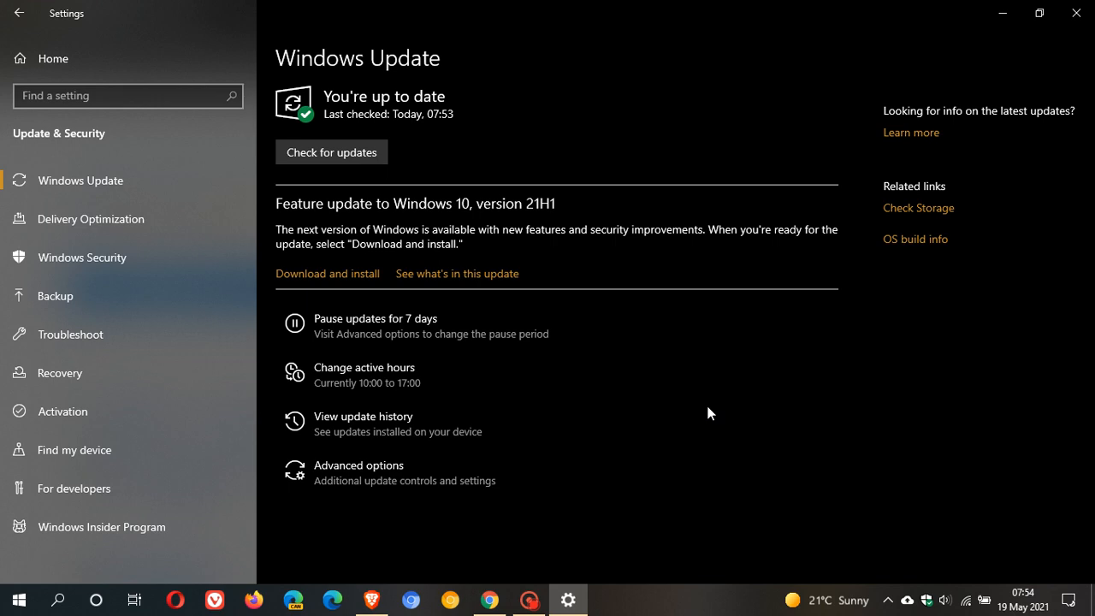
mouse_move(489, 599)
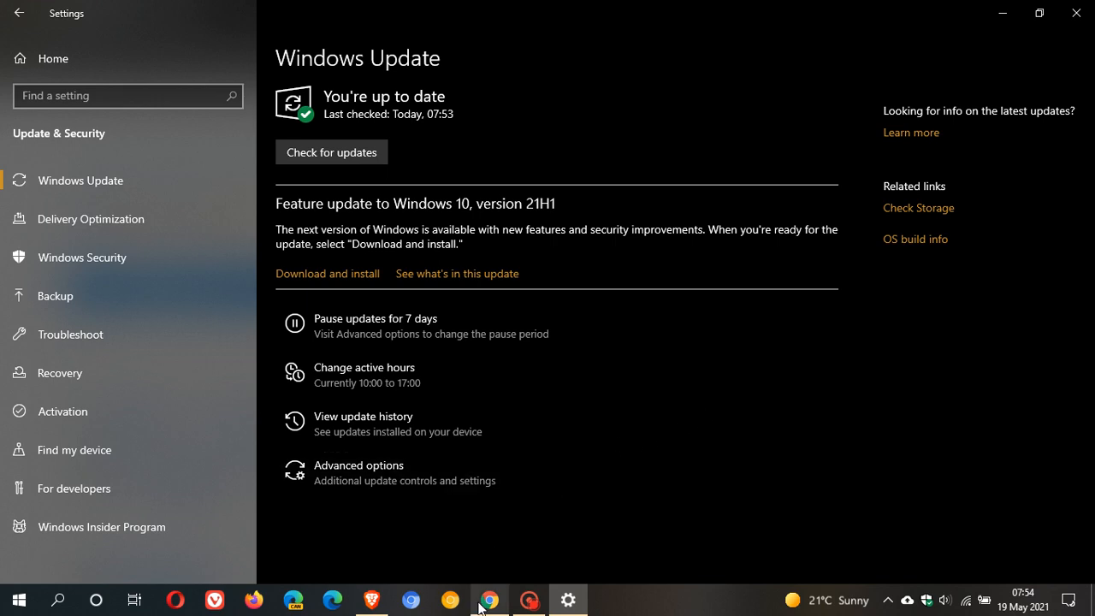
- Switch to Chrome's Download Windows 10 page and scroll to the installation media section
left_click(489, 599)
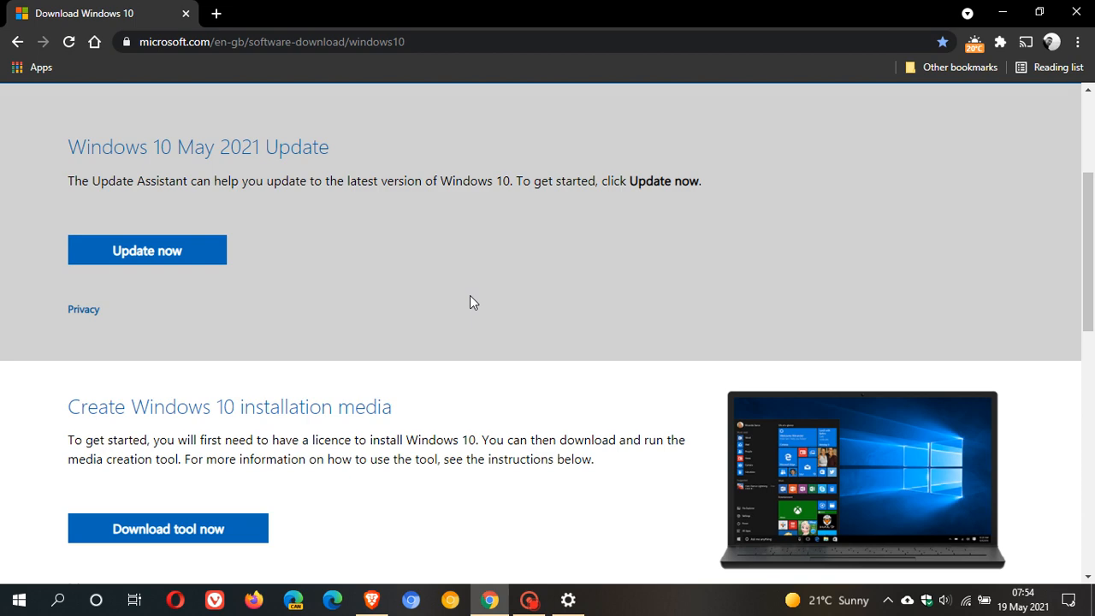
scroll("down", 3)
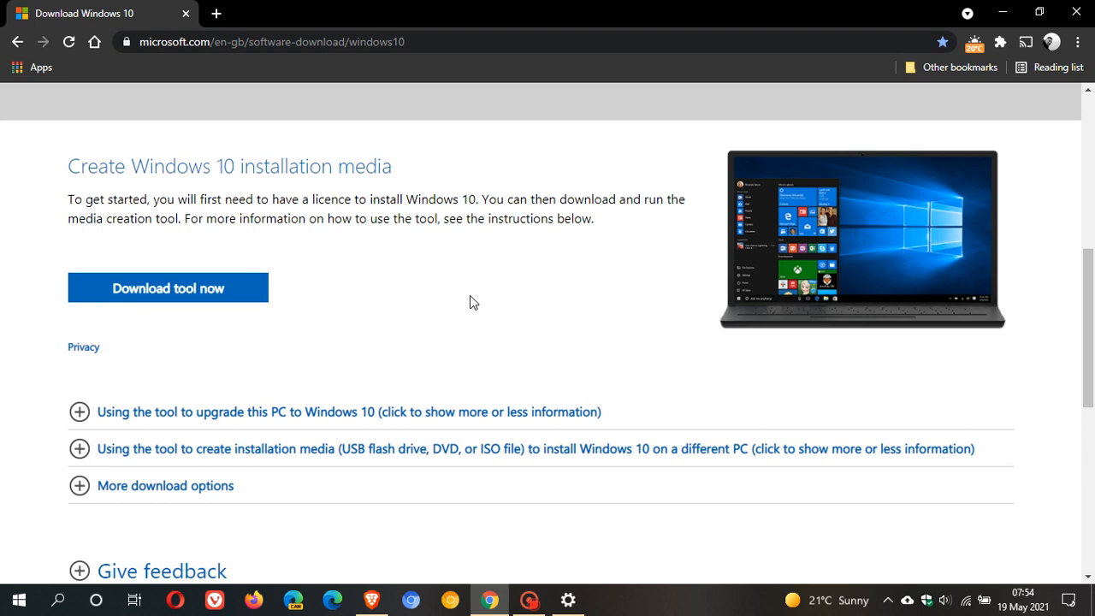
mouse_move(486, 301)
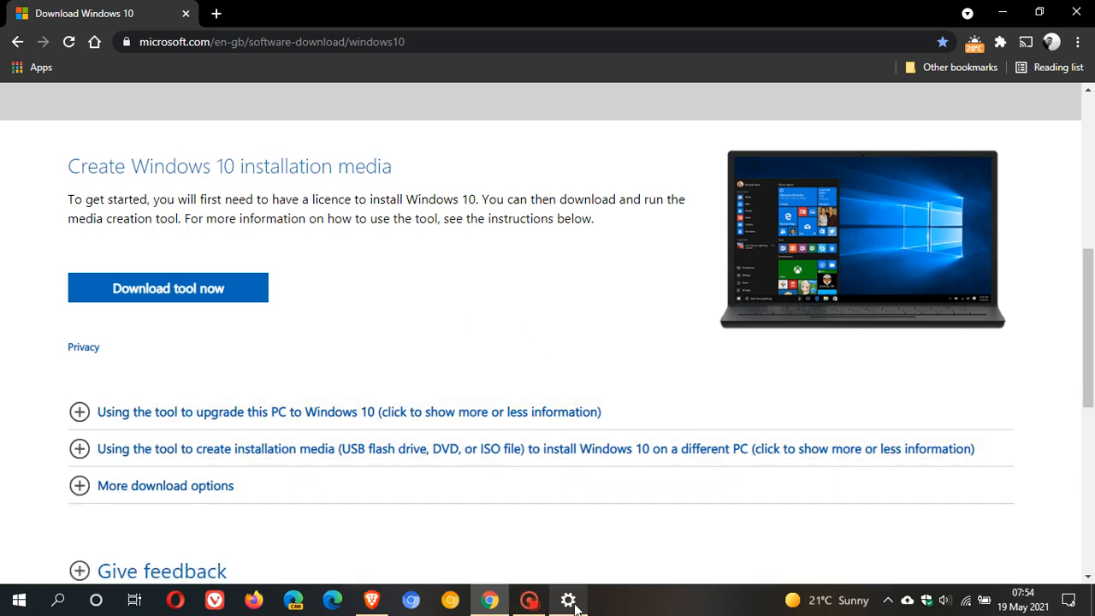
- Switch from Chrome back to the Windows Settings update page
left_click(568, 599)
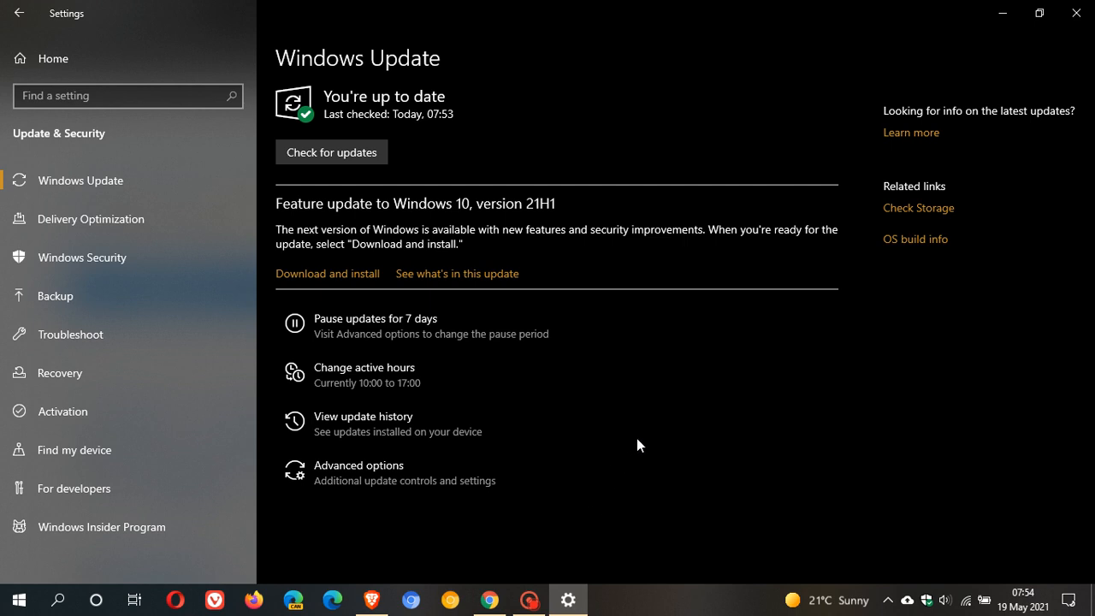
mouse_move(741, 399)
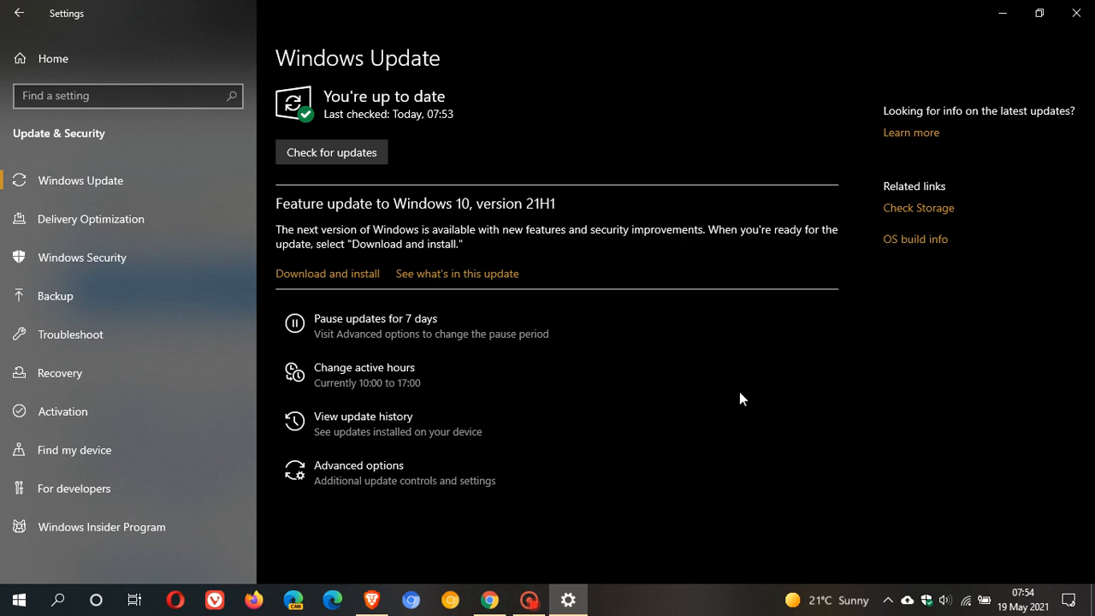
mouse_move(332, 153)
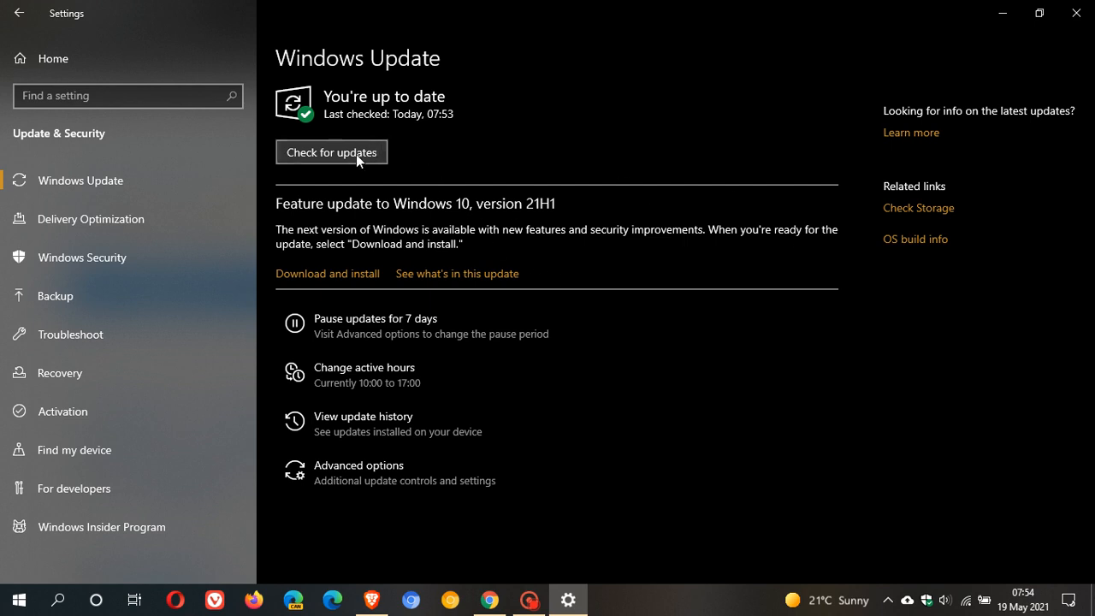
mouse_move(597, 341)
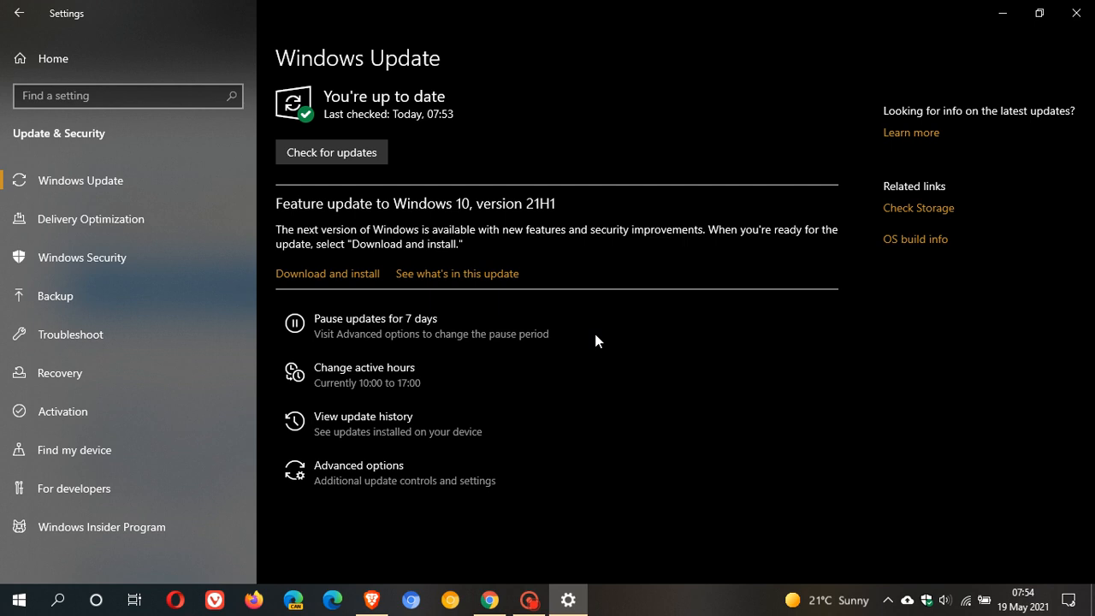
mouse_move(766, 350)
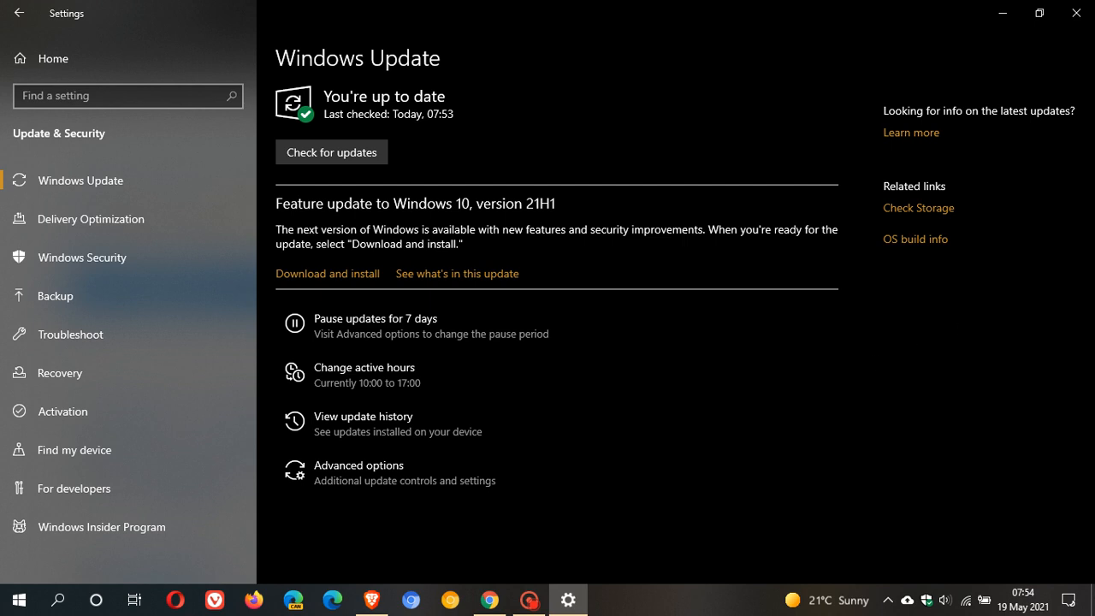
mouse_move(899, 416)
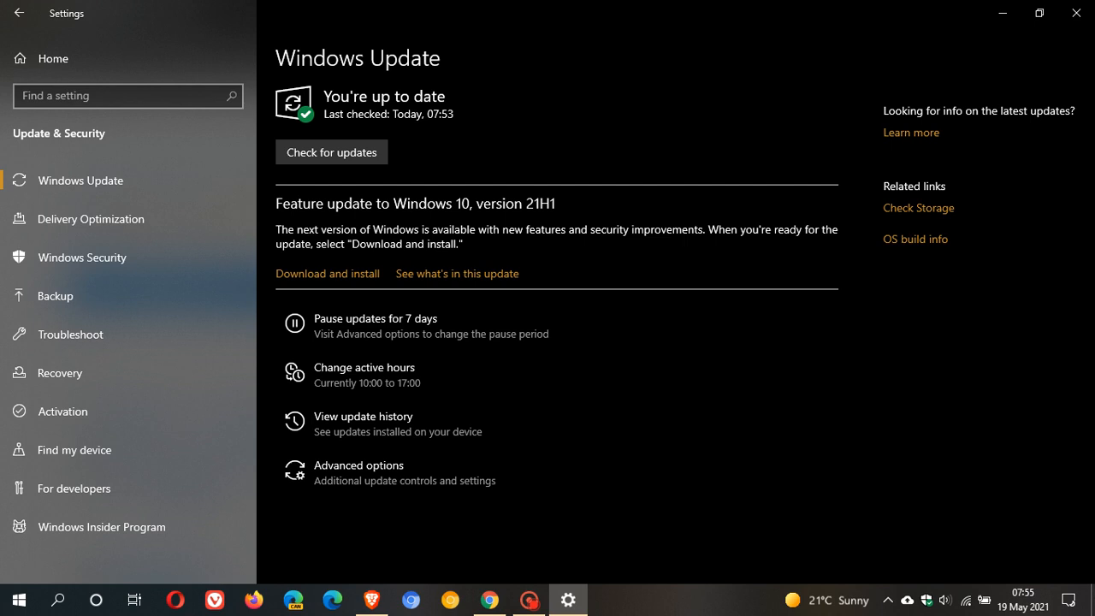
mouse_move(672, 332)
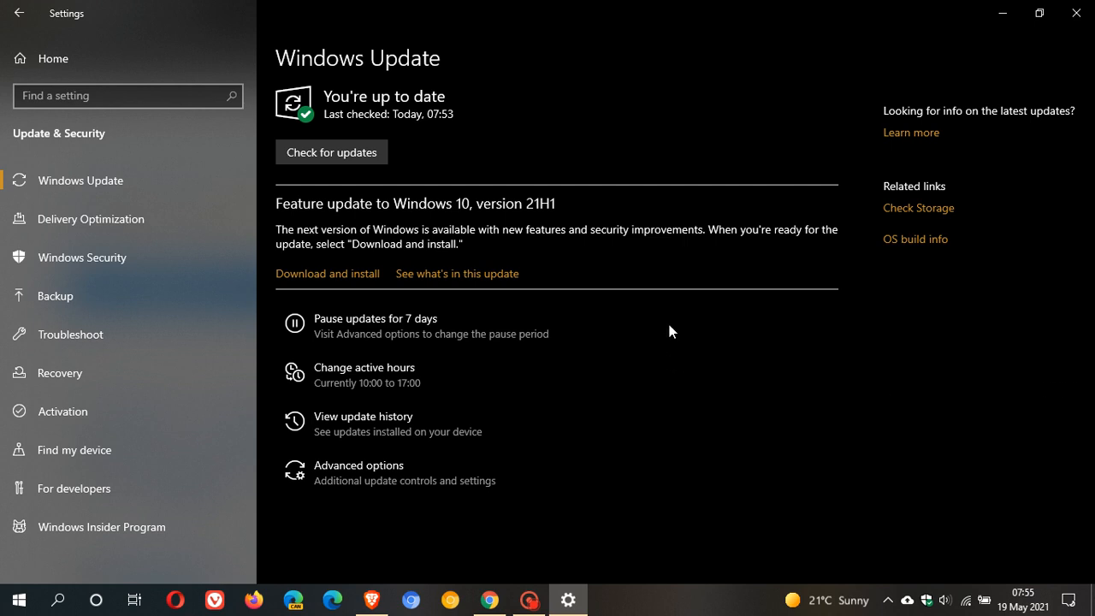
mouse_move(443, 263)
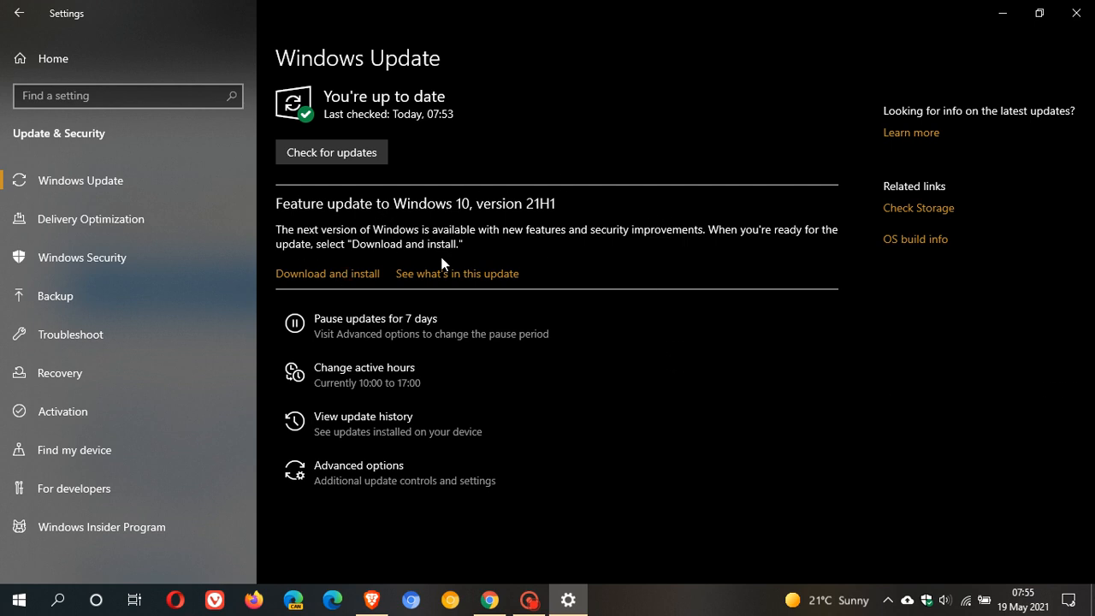
mouse_move(512, 261)
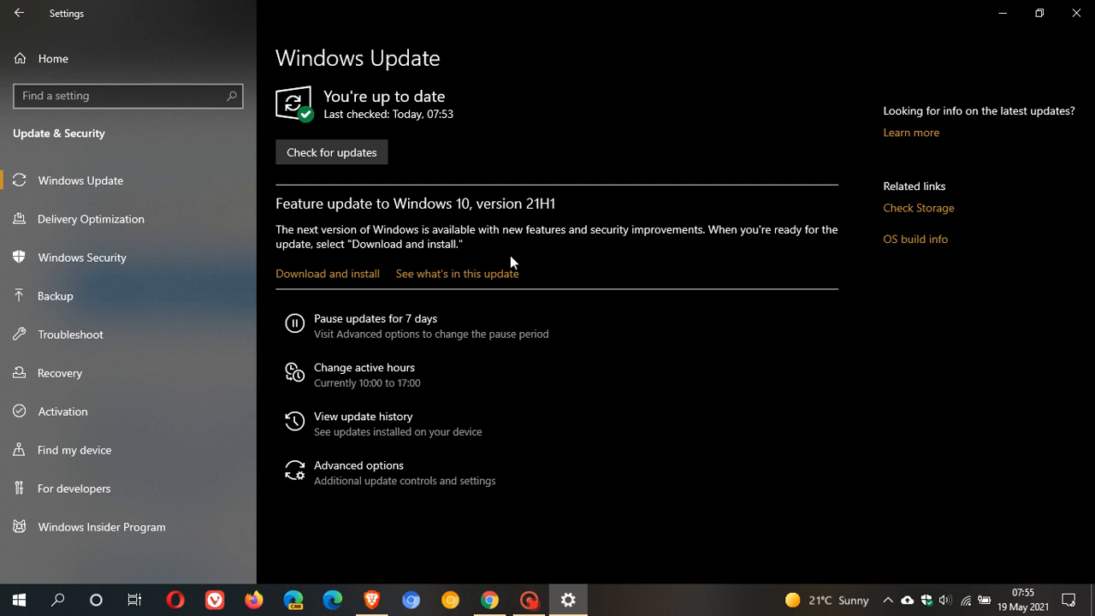
mouse_move(364, 266)
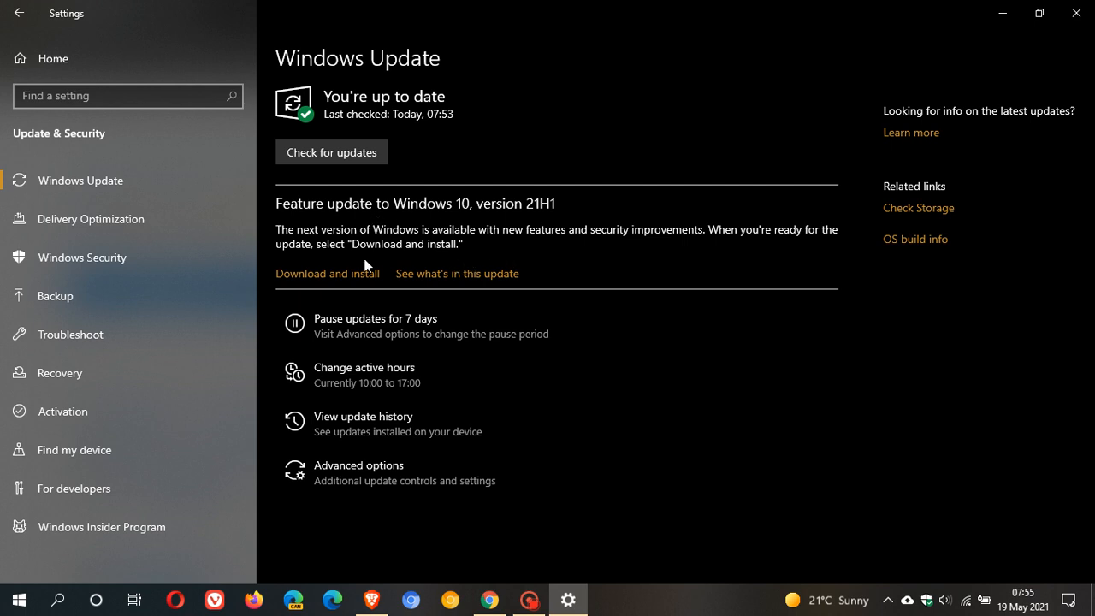
mouse_move(332, 278)
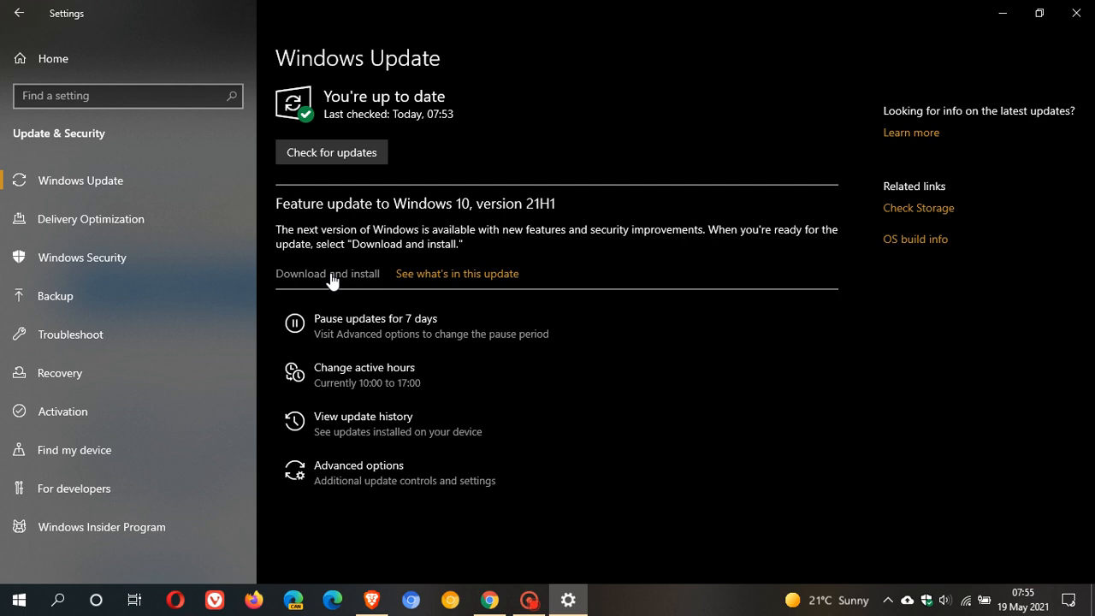
mouse_move(451, 223)
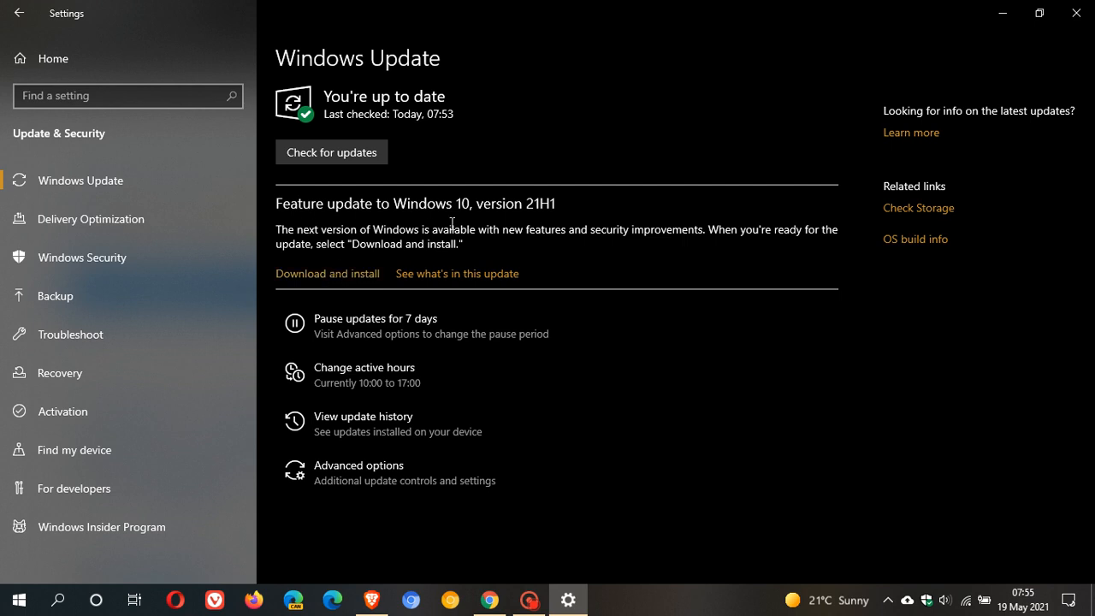
mouse_move(554, 216)
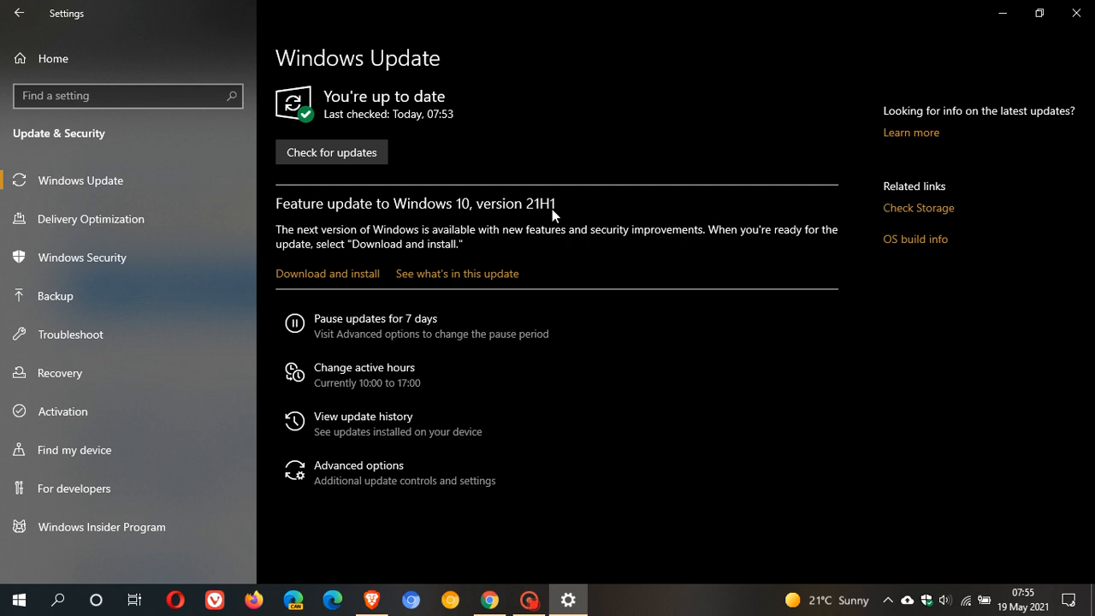
mouse_move(693, 409)
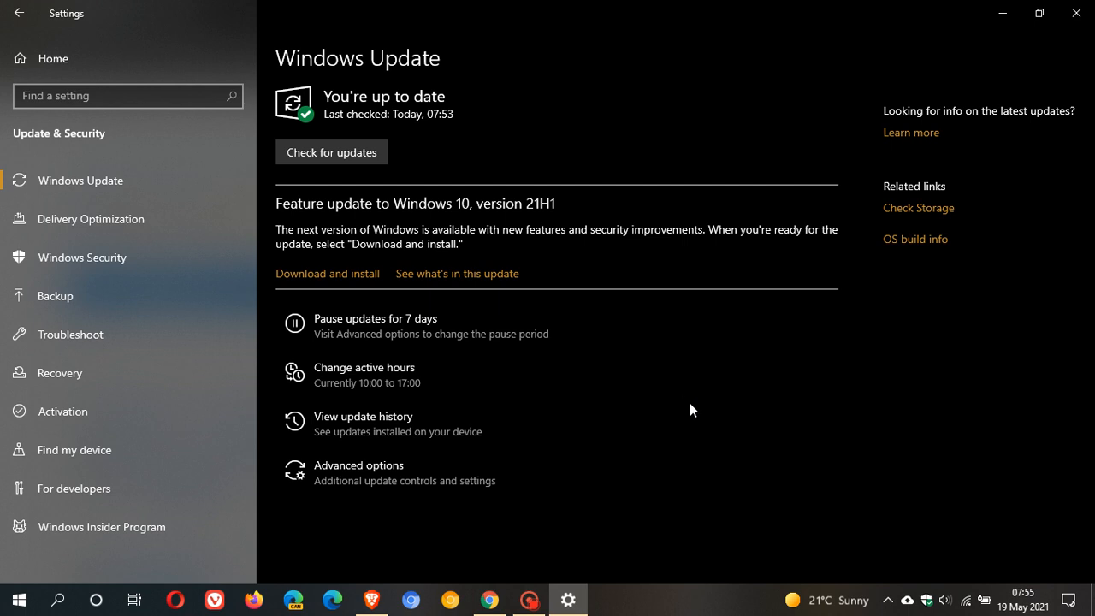
mouse_move(1002, 13)
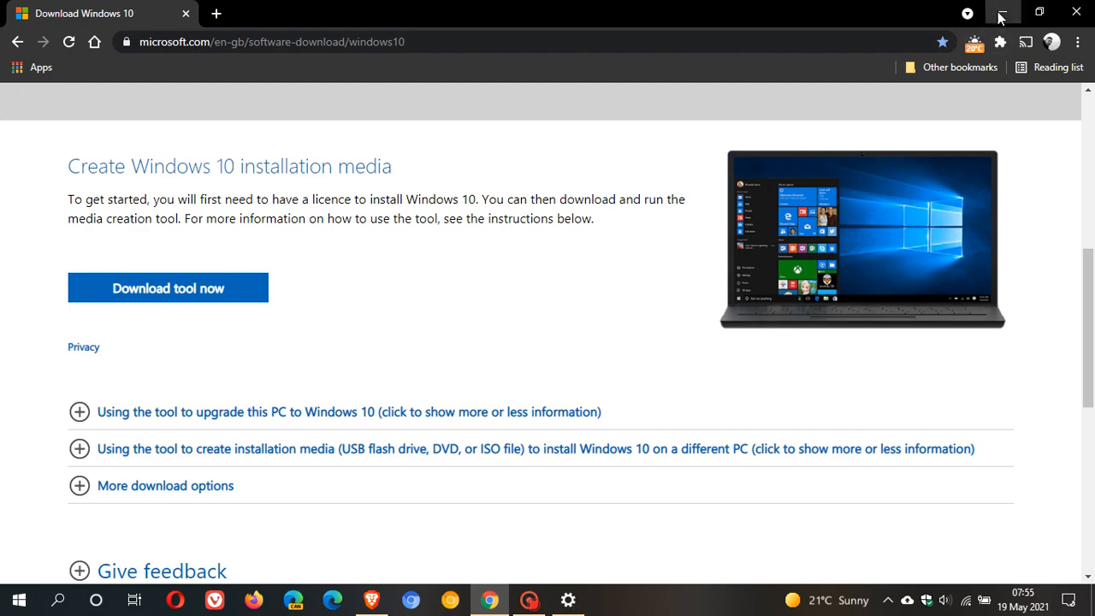
- Minimize Chrome's Download Windows 10 page to reveal the desktop
left_click(1005, 11)
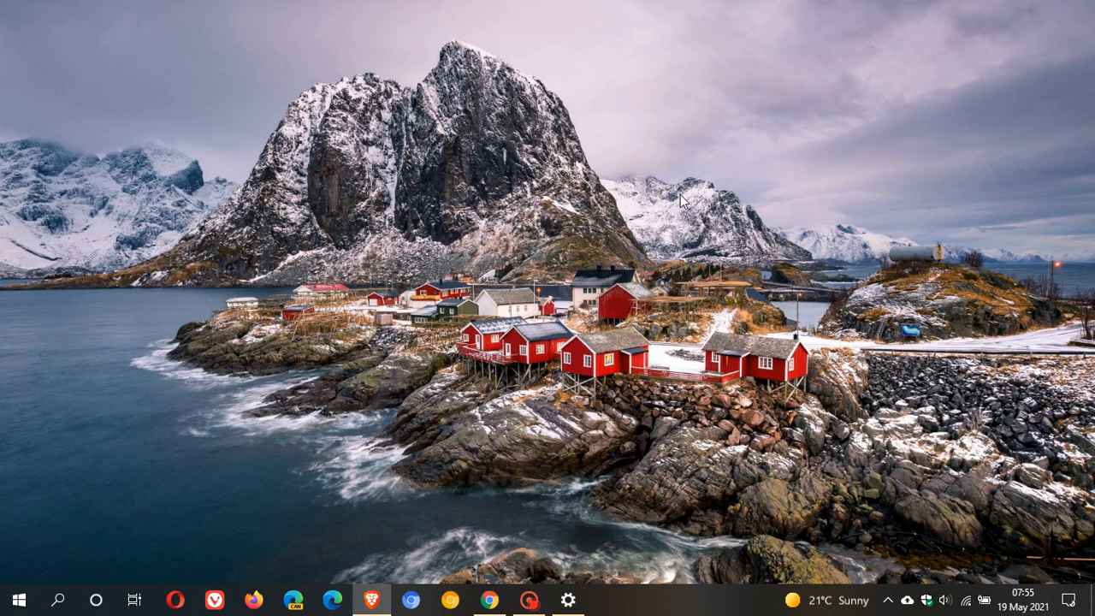